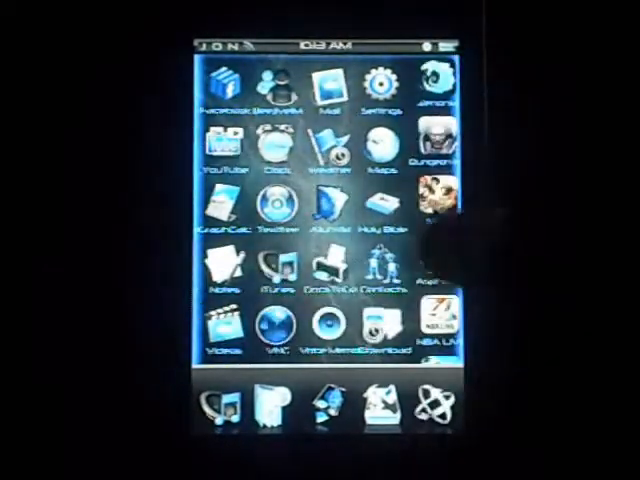
Step: Swipe across the themed home screen toward the page with the Settings icon
scroll(left, 3)
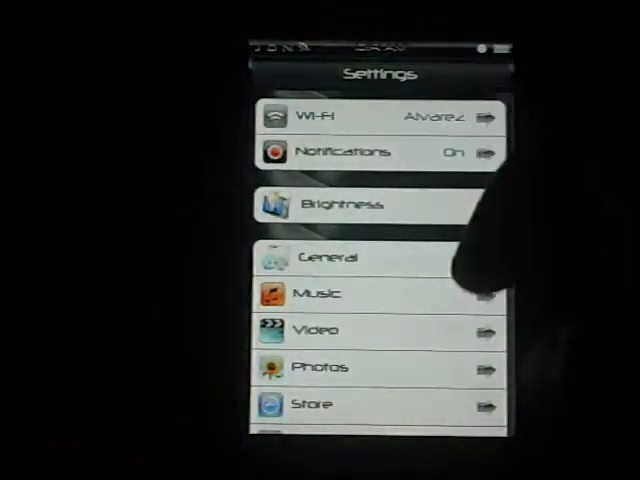
scroll(down, 3)
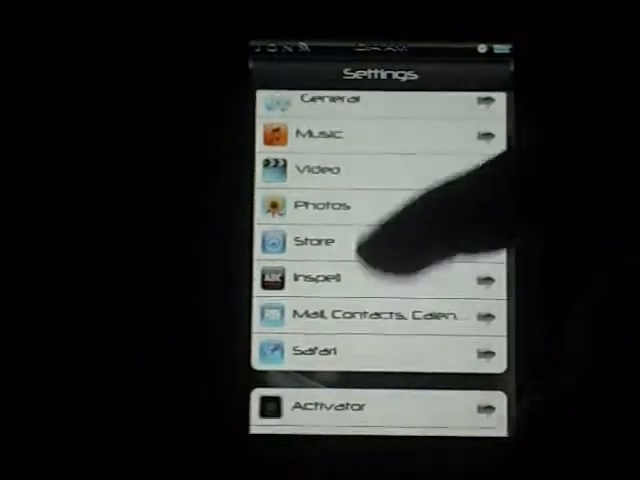
scroll(down, 3)
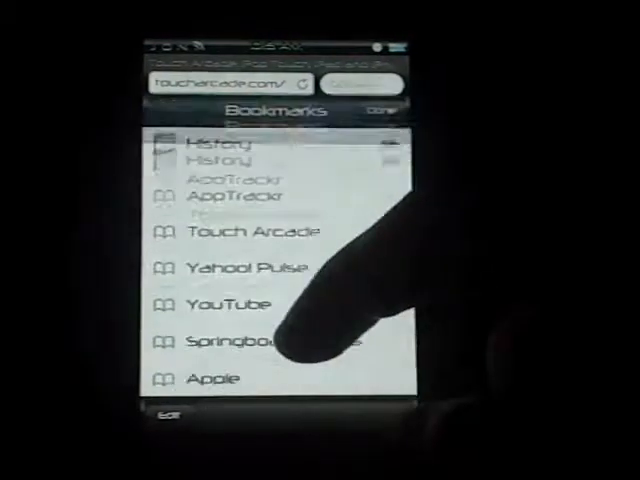
Step: Dismiss the Bookmarks sheet with Done and return to the Google search page
click(250, 232)
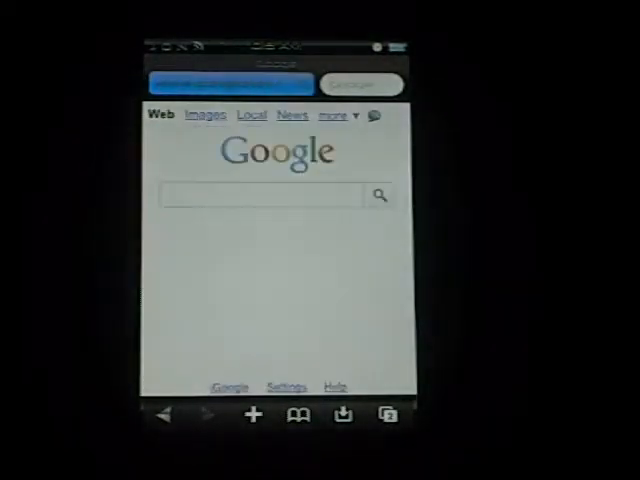
click(298, 414)
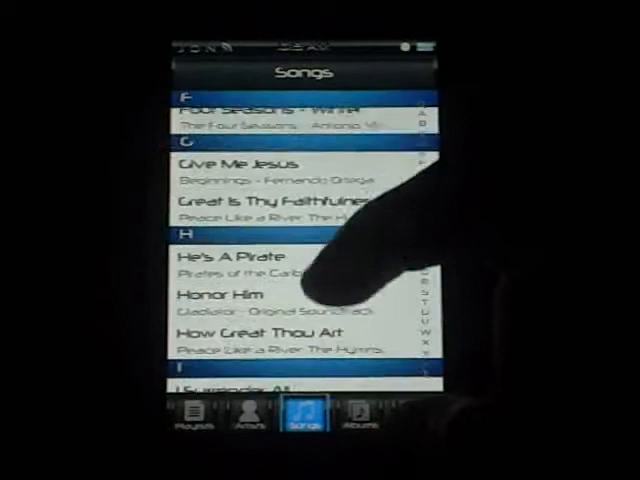
scroll(down, 3)
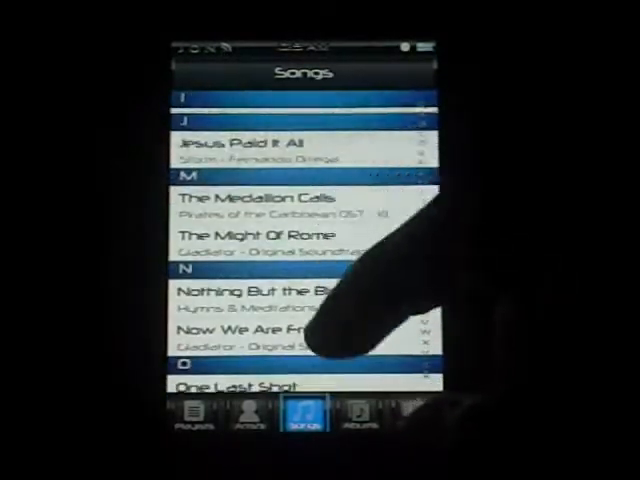
scroll(down, 3)
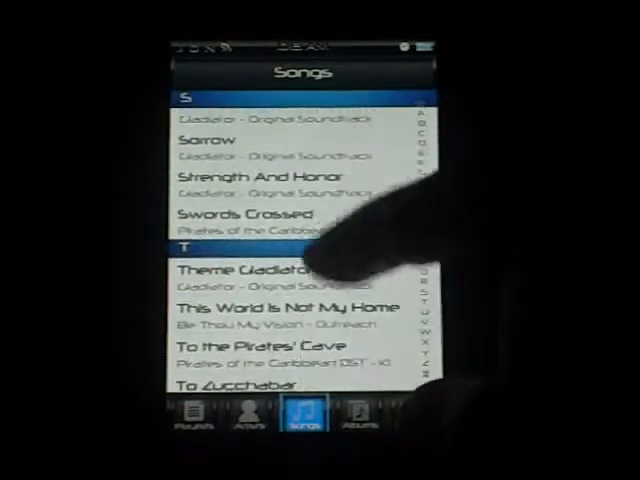
scroll(down, 3)
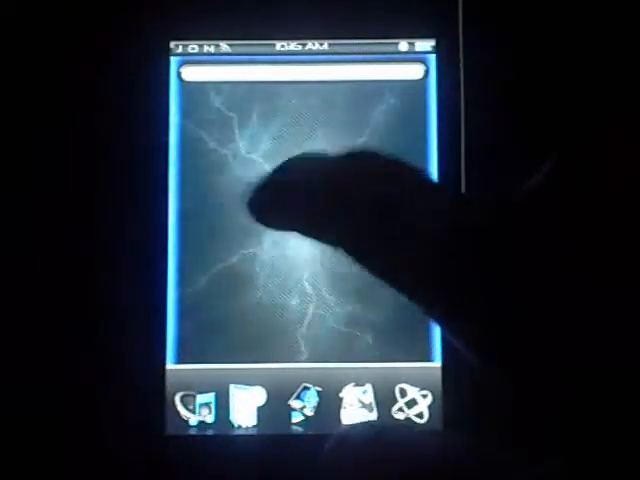
Step: Bring up the Spotlight search page over the lightning wallpaper
click(300, 72)
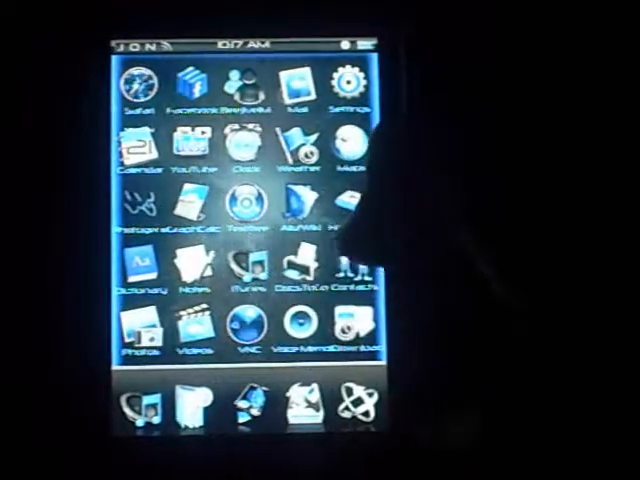
Step: Swipe to the second home screen page full of game app icons
scroll(left, 3)
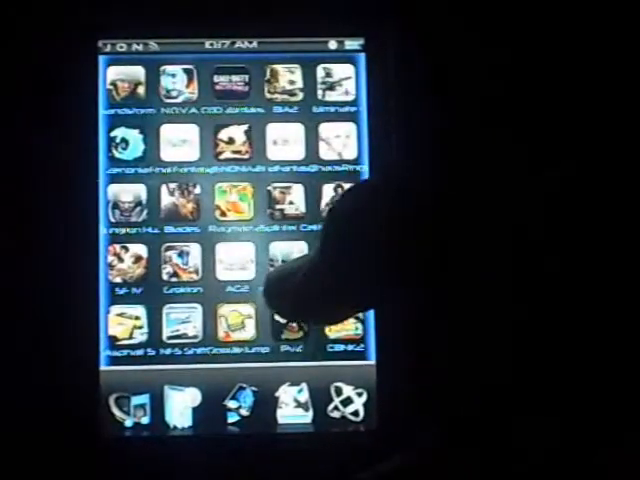